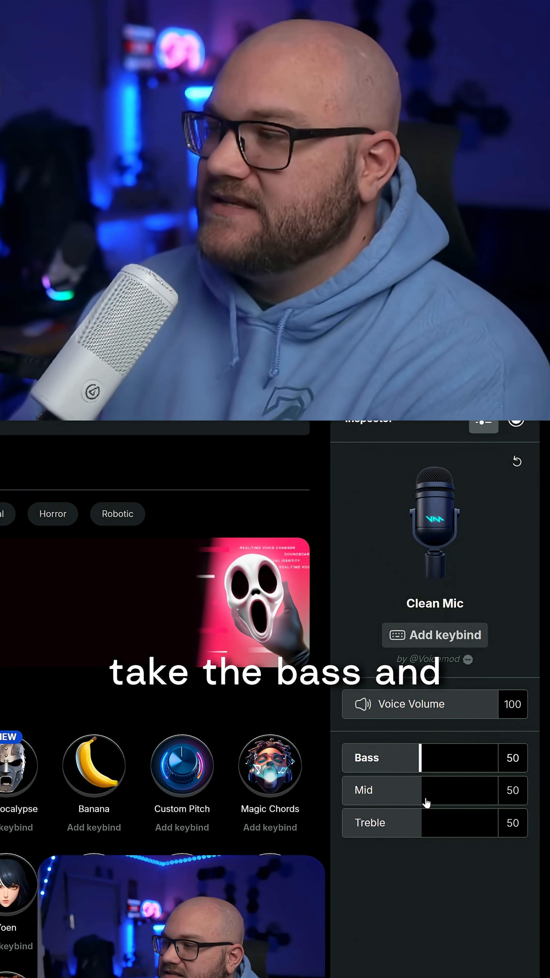
Raise Clean Mic Bass from 50 to 100 and Treble to its maximum.
drag(458, 758, 512, 758)
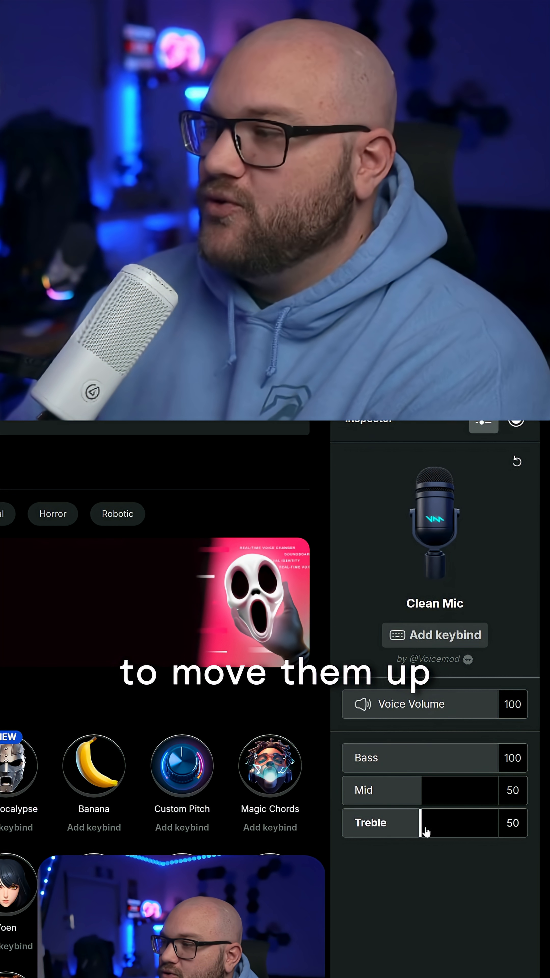
drag(424, 822, 499, 823)
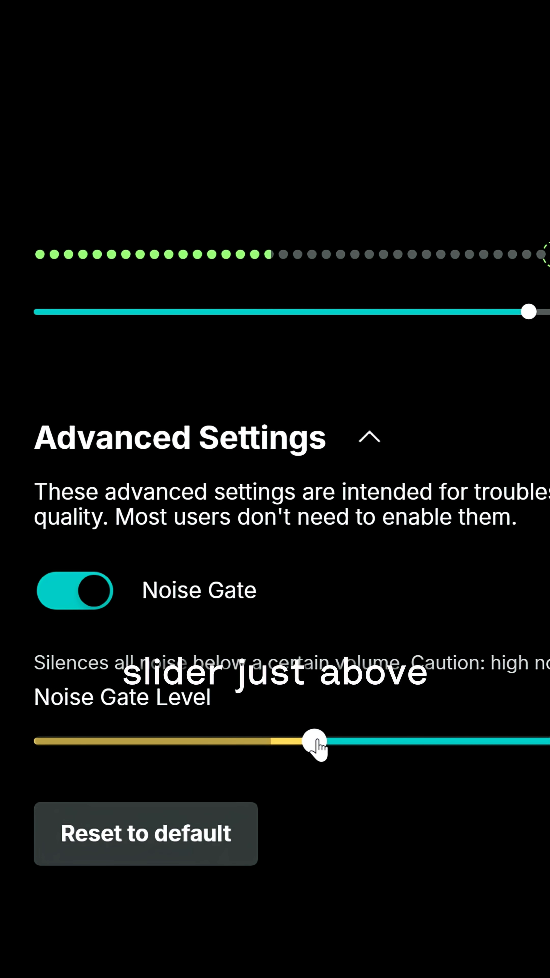
Raise the Noise Gate Level from -36 dB to -31 dB, just above room noise.
scroll(down, 3)
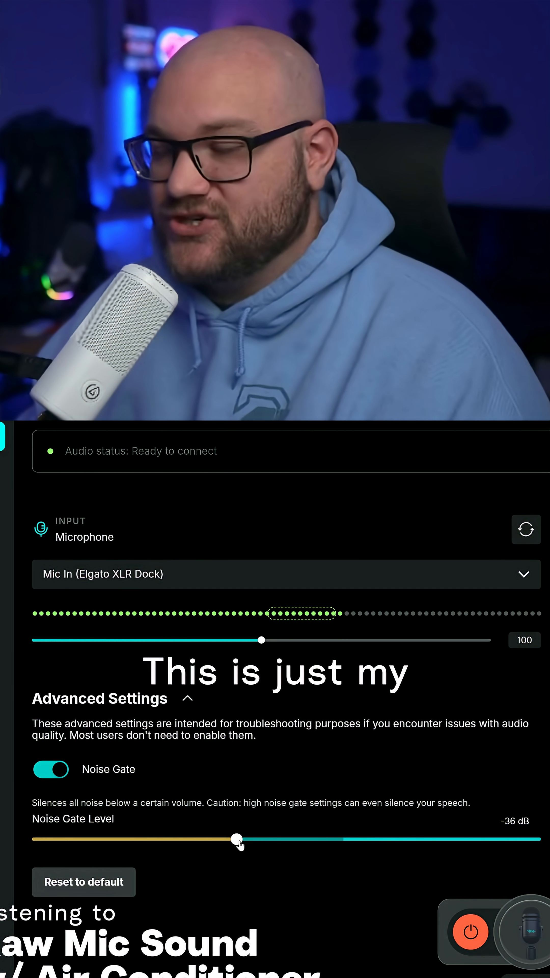
drag(236, 839, 278, 839)
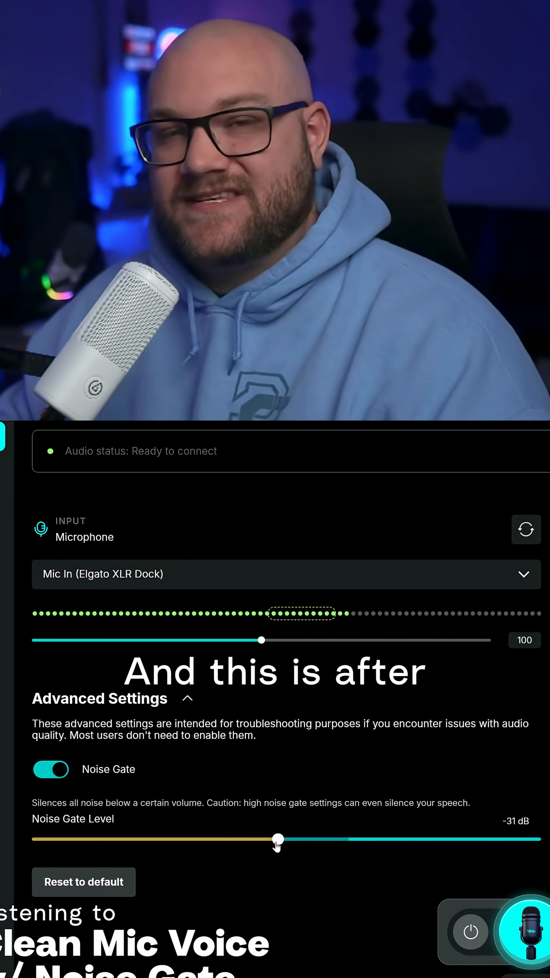